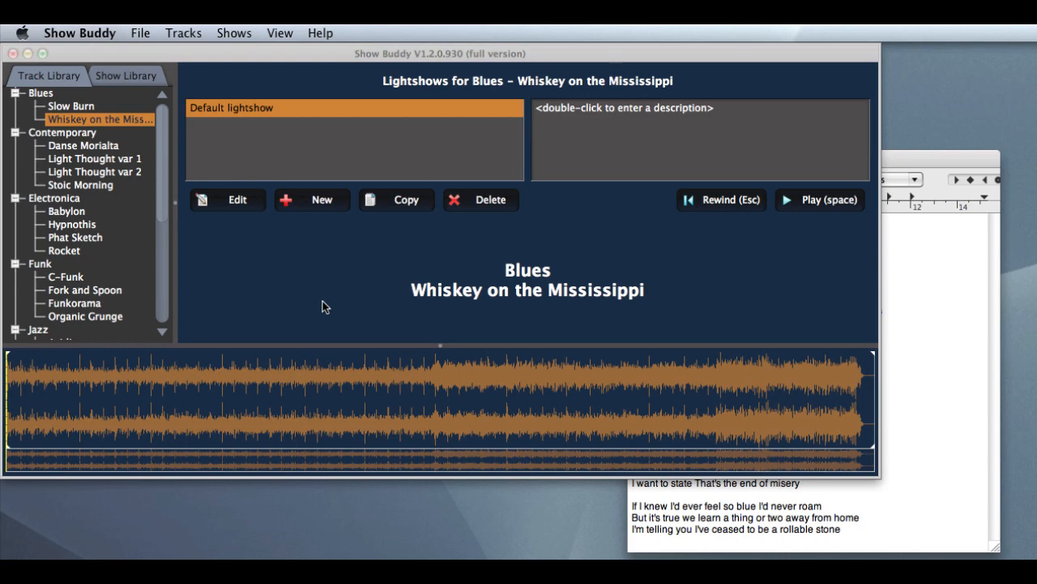
Step: Open the default lightshow of Whiskey on the Mississippi for editing and bring up the Tracks menu
{"action": "left_click", "coordinate": [227, 199]}
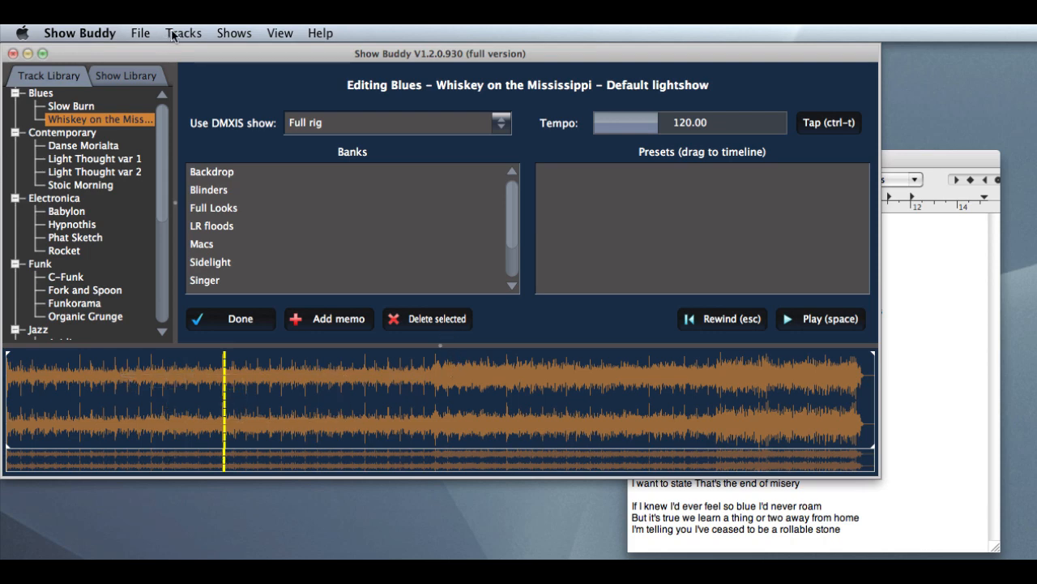
{"action": "left_click", "coordinate": [184, 32]}
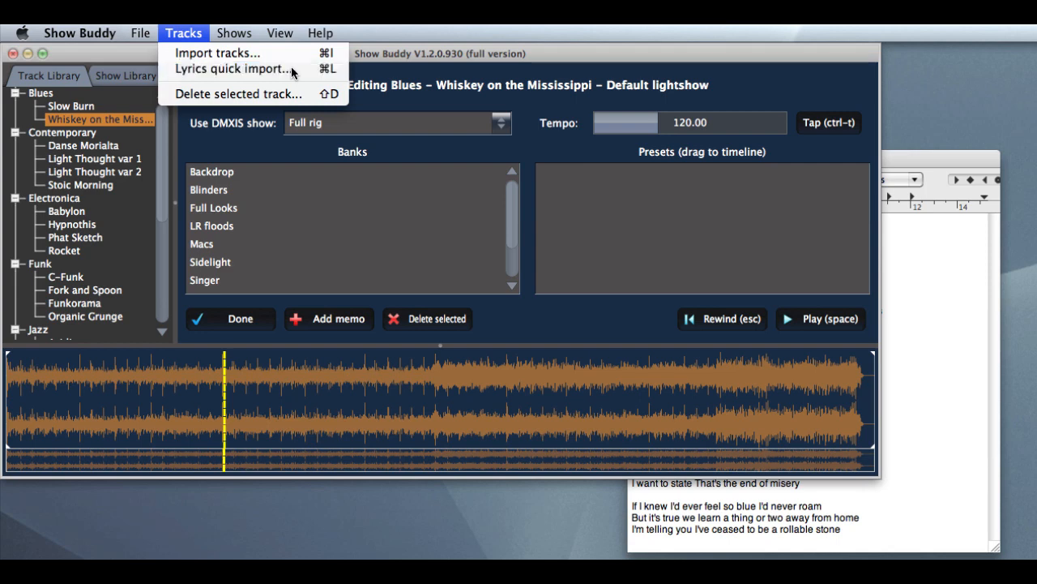
Step: Start the Lyrics quick import and paste the song's full lyrics from TextEdit into the import box
{"action": "left_click", "coordinate": [233, 68]}
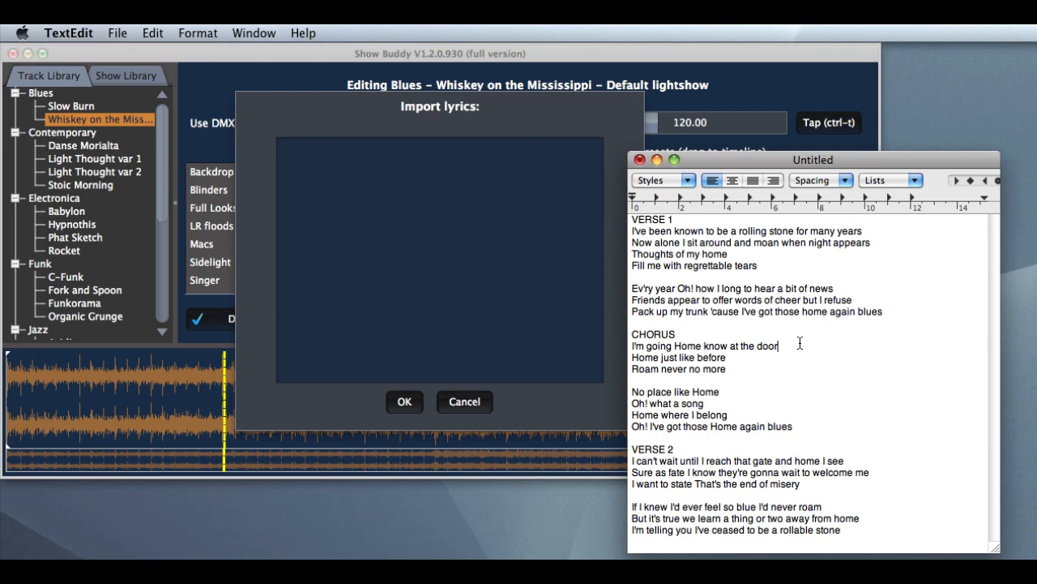
{"action": "key", "text": "cmd+a"}
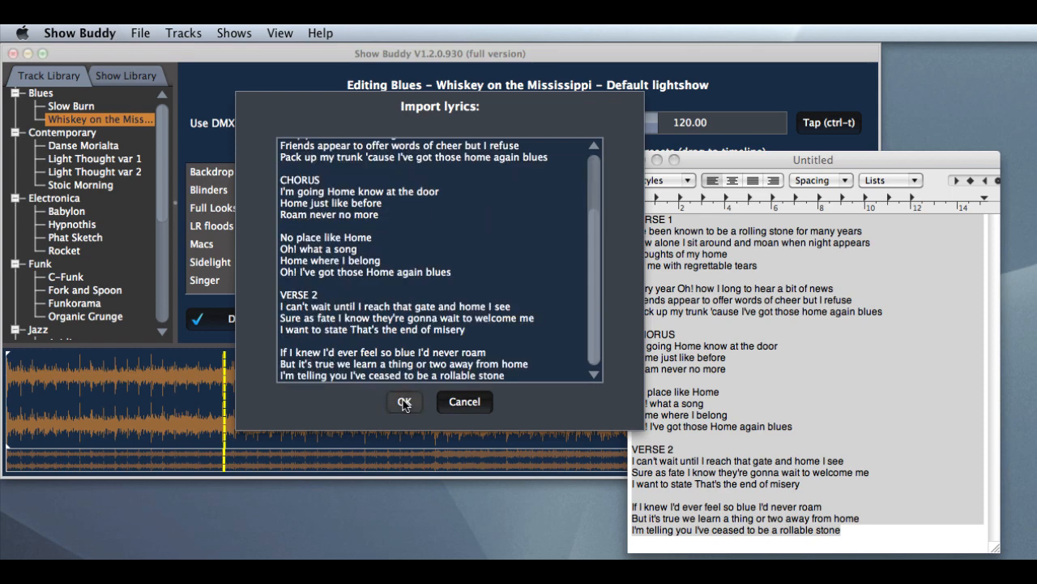
Step: Confirm the lyrics import, move the 'Ev'ry year' memo earlier on the timeline, and finish editing
{"action": "left_click", "coordinate": [405, 402]}
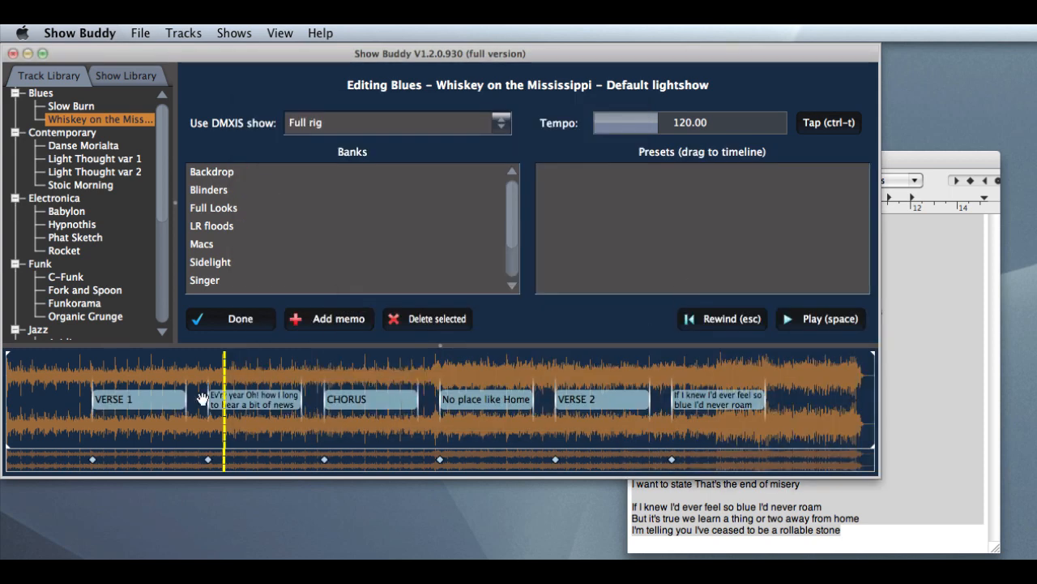
{"action": "mouse_move", "coordinate": [721, 394]}
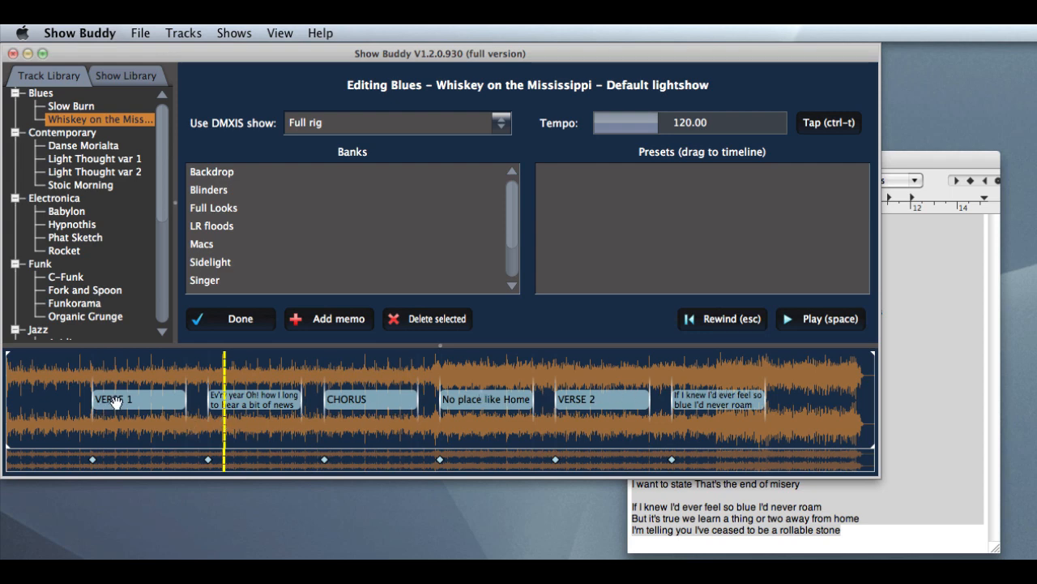
{"action": "left_click_drag", "start_coordinate": [138, 399], "coordinate": [89, 399]}
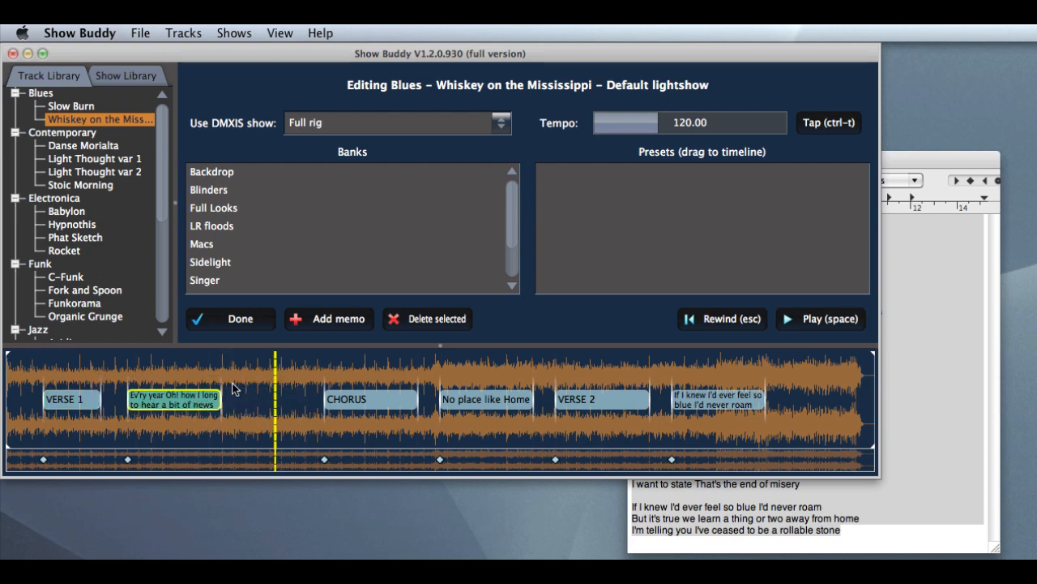
{"action": "left_click", "coordinate": [230, 318]}
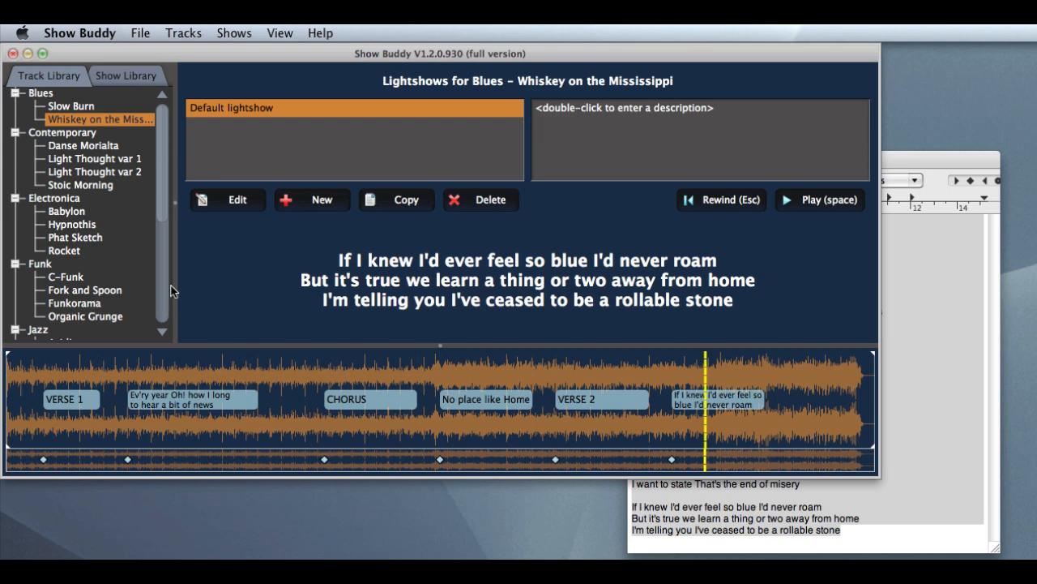
Step: Switch to the Show Library of sets and gigs
{"action": "left_click", "coordinate": [126, 76]}
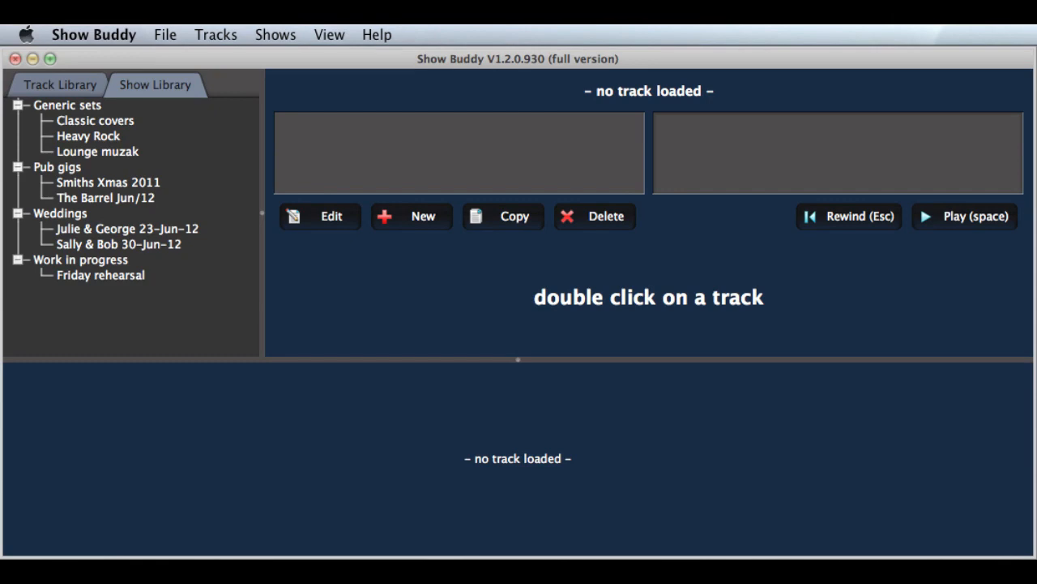
Step: Open The Barrel Jun/12, set Fork and Spoon to autoplay into the next song, and return to the Track Library
{"action": "double_click", "coordinate": [105, 198]}
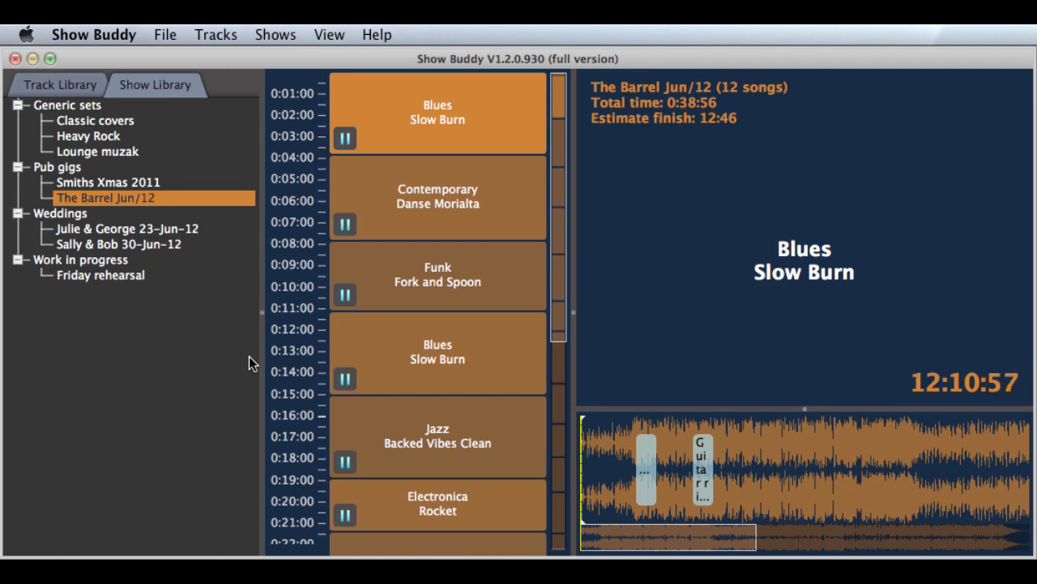
{"action": "mouse_move", "coordinate": [187, 371]}
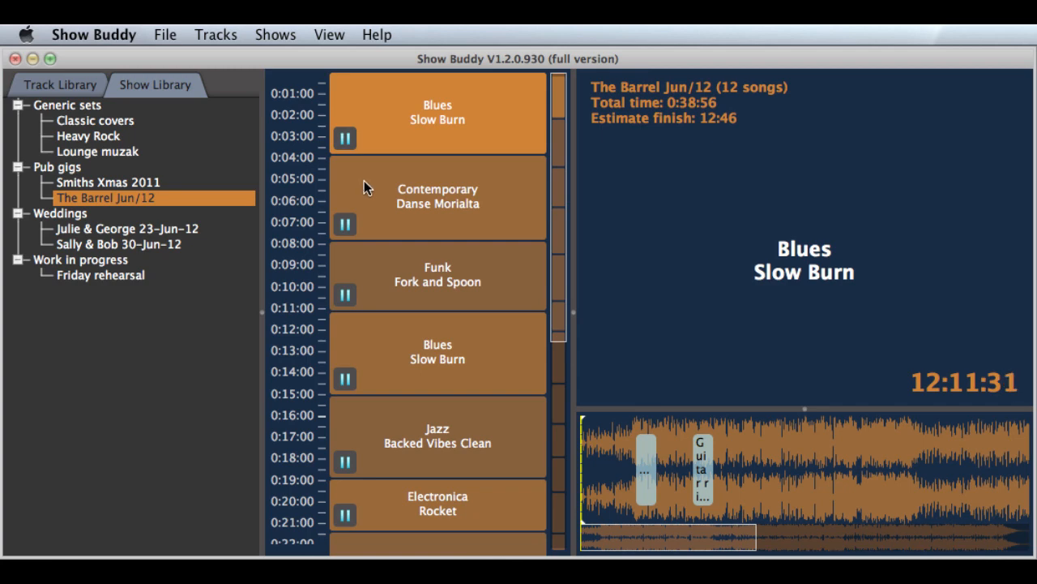
{"action": "left_click", "coordinate": [344, 224]}
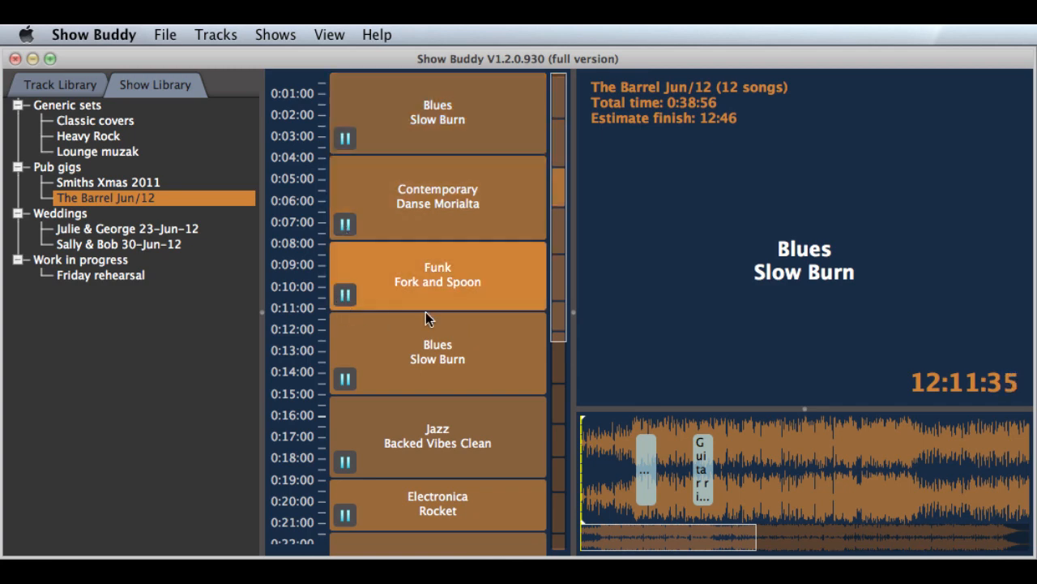
{"action": "left_click", "coordinate": [344, 295]}
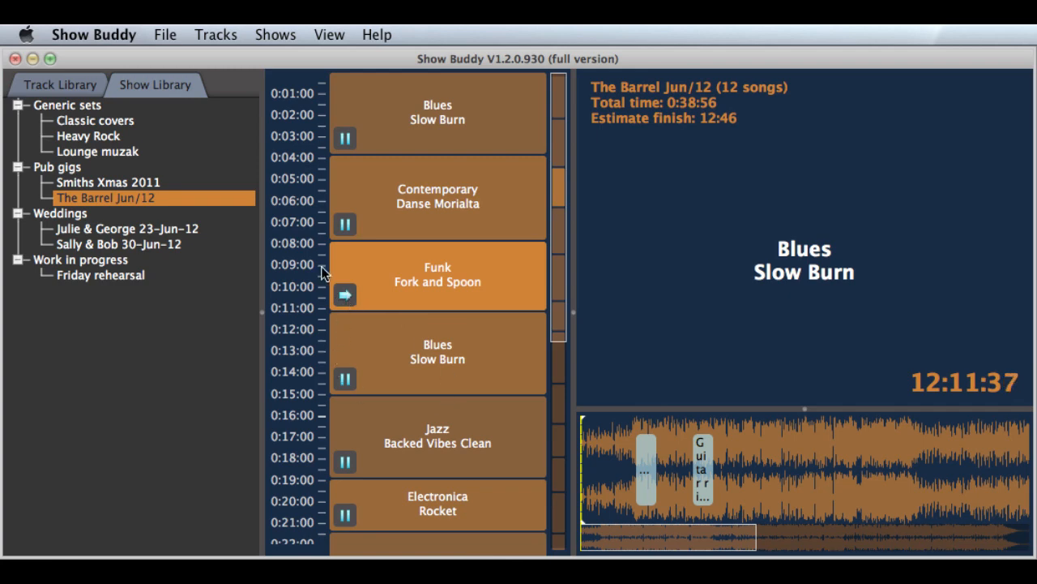
{"action": "mouse_move", "coordinate": [436, 332]}
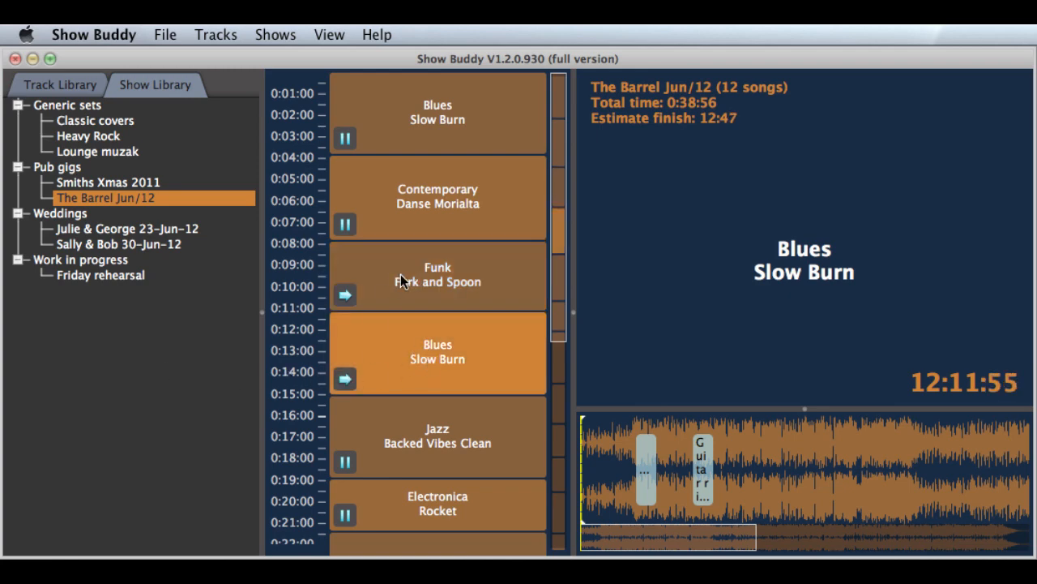
{"action": "mouse_move", "coordinate": [405, 450]}
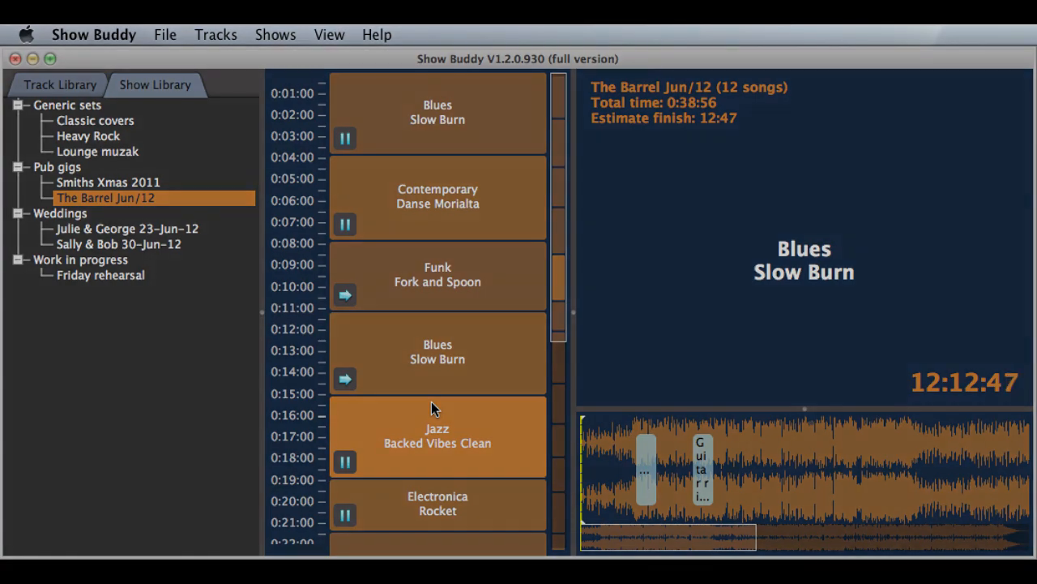
{"action": "left_click", "coordinate": [60, 84]}
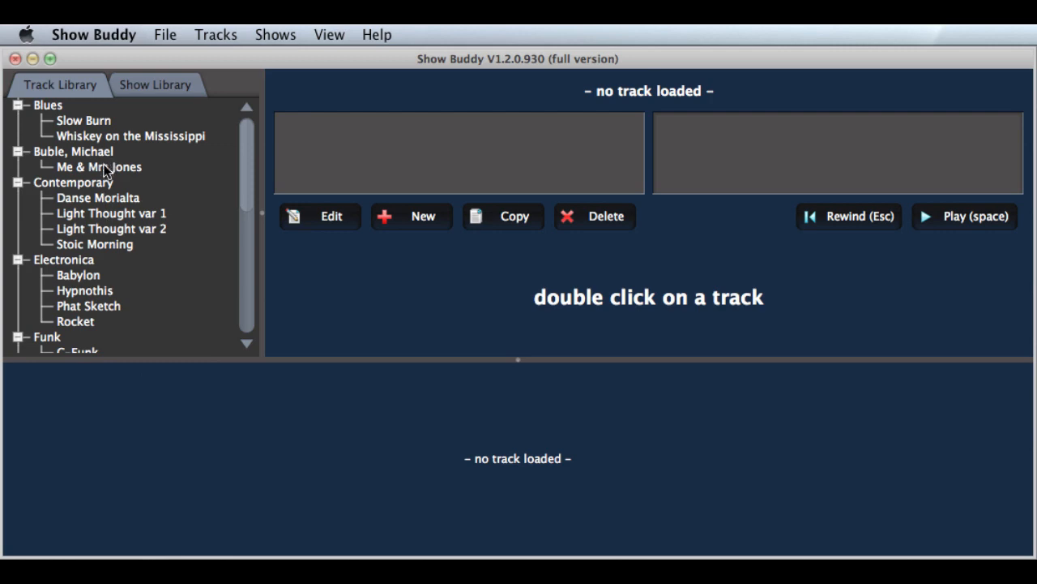
Step: Load Me & Mrs Jones so its default lightshow and waveform appear
{"action": "left_click", "coordinate": [98, 166]}
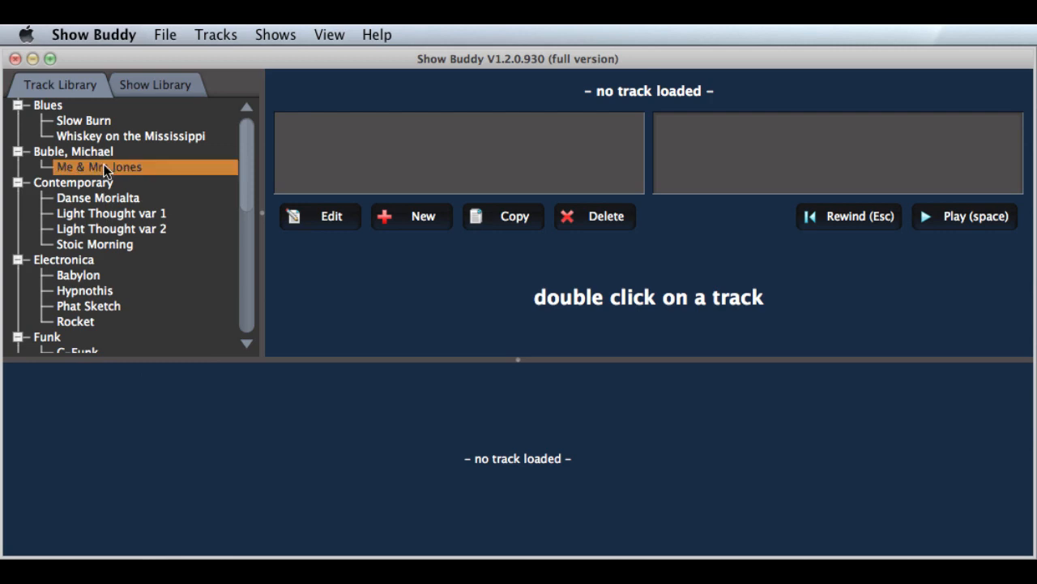
{"action": "double_click", "coordinate": [99, 167]}
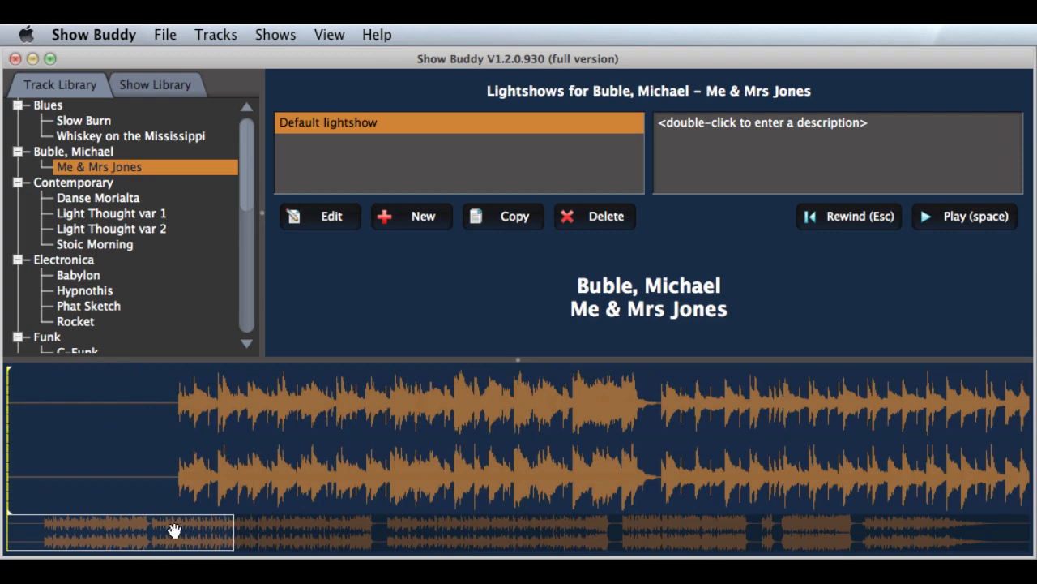
{"action": "mouse_move", "coordinate": [341, 357]}
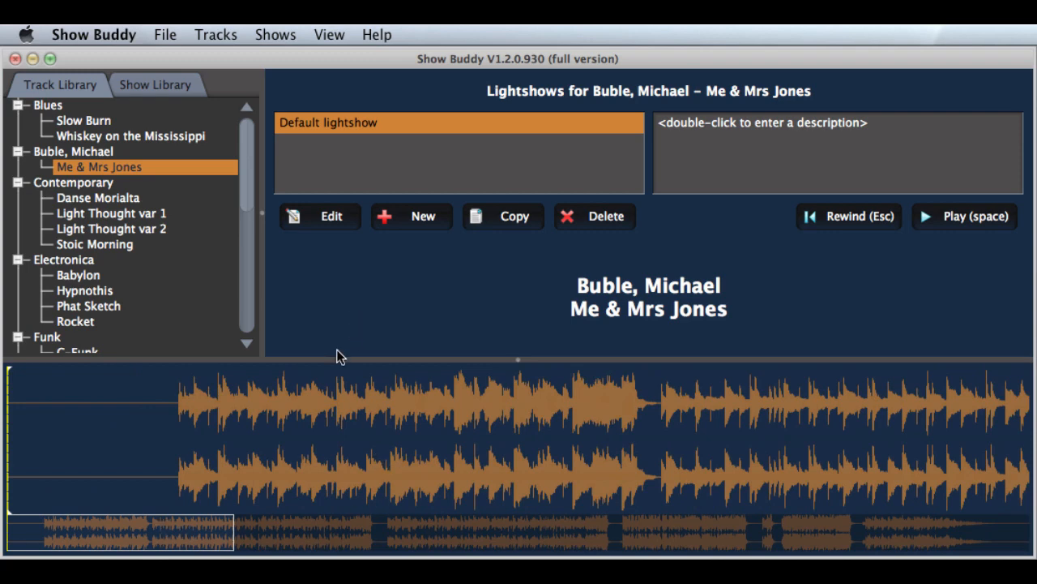
{"action": "mouse_move", "coordinate": [225, 457]}
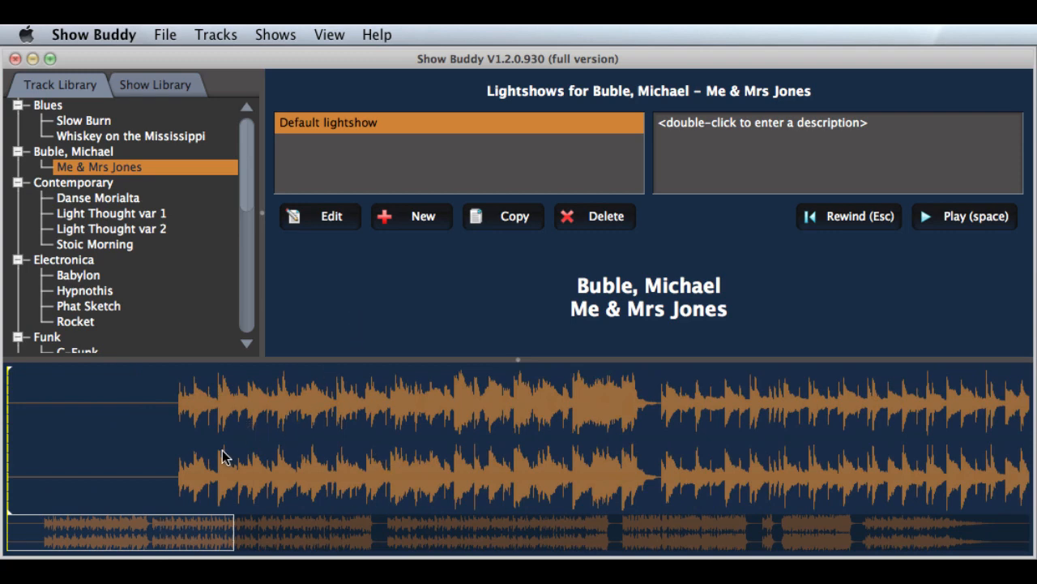
{"action": "mouse_move", "coordinate": [318, 243]}
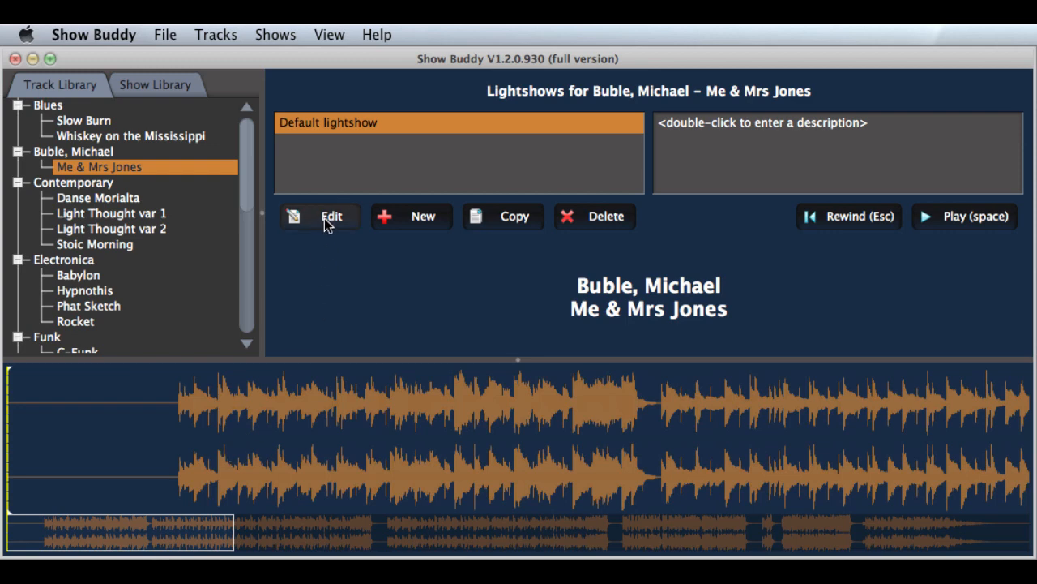
Step: Edit Me & Mrs Jones' default lightshow, trim its start and end to the music, and reopen it for editing
{"action": "left_click", "coordinate": [320, 217]}
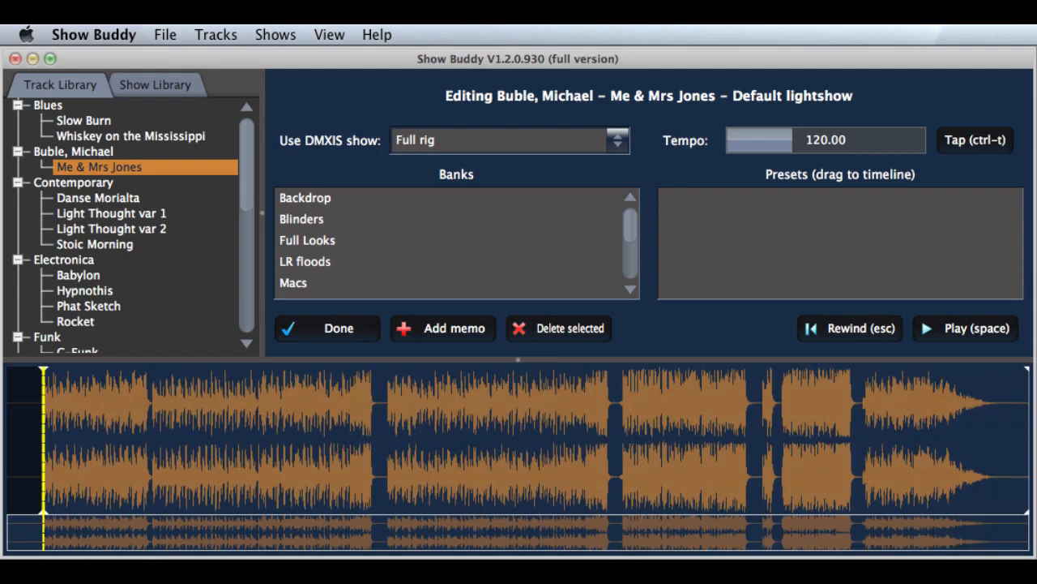
{"action": "mouse_move", "coordinate": [1027, 451]}
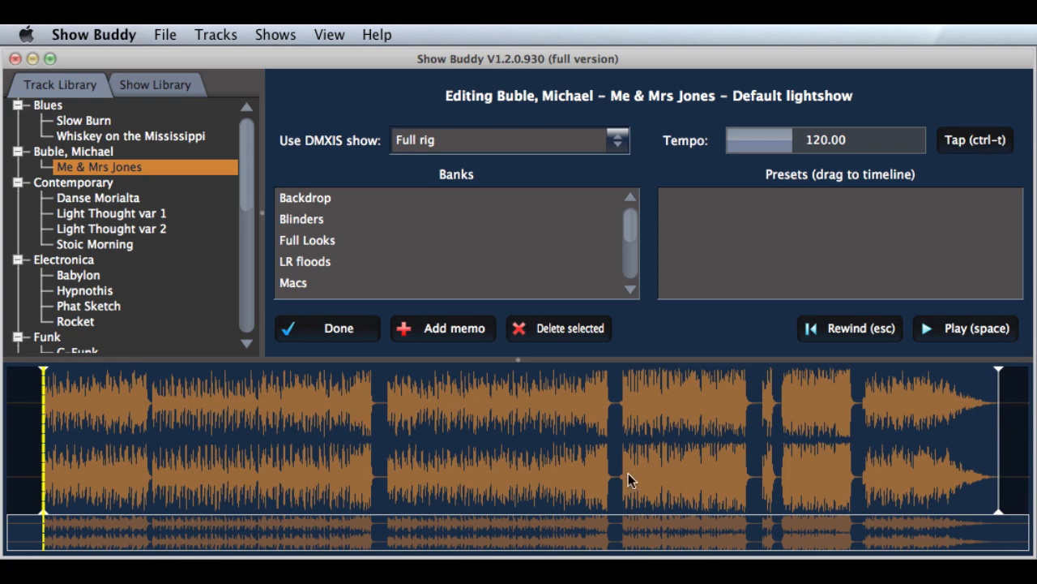
{"action": "mouse_move", "coordinate": [268, 470]}
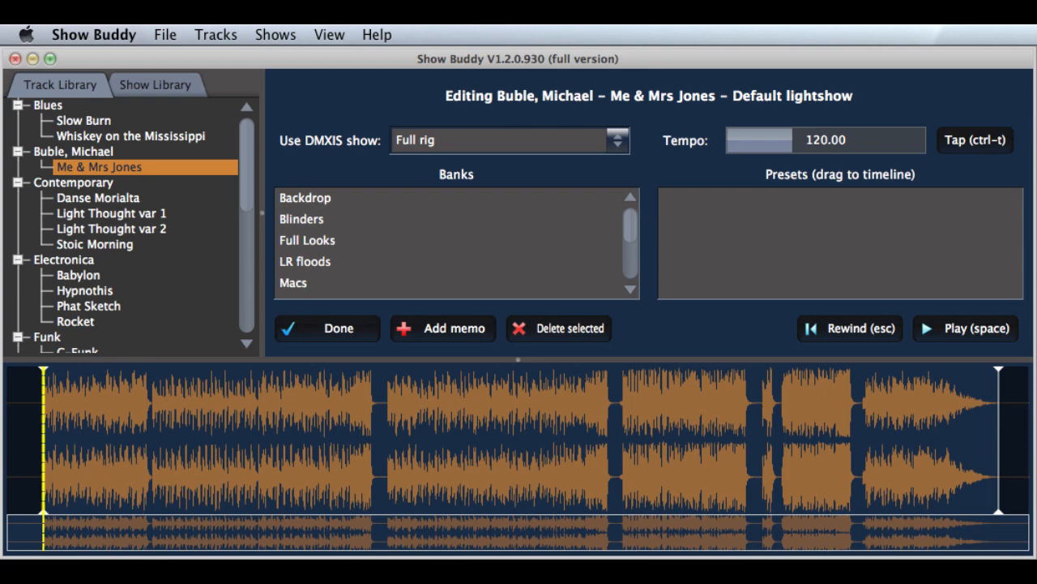
{"action": "left_click", "coordinate": [327, 327]}
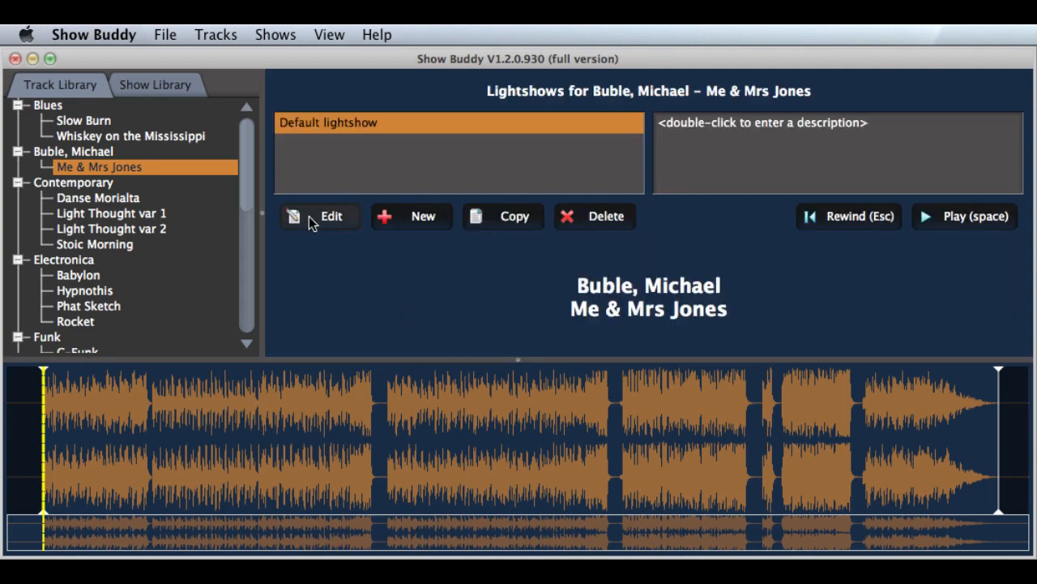
{"action": "left_click", "coordinate": [321, 215]}
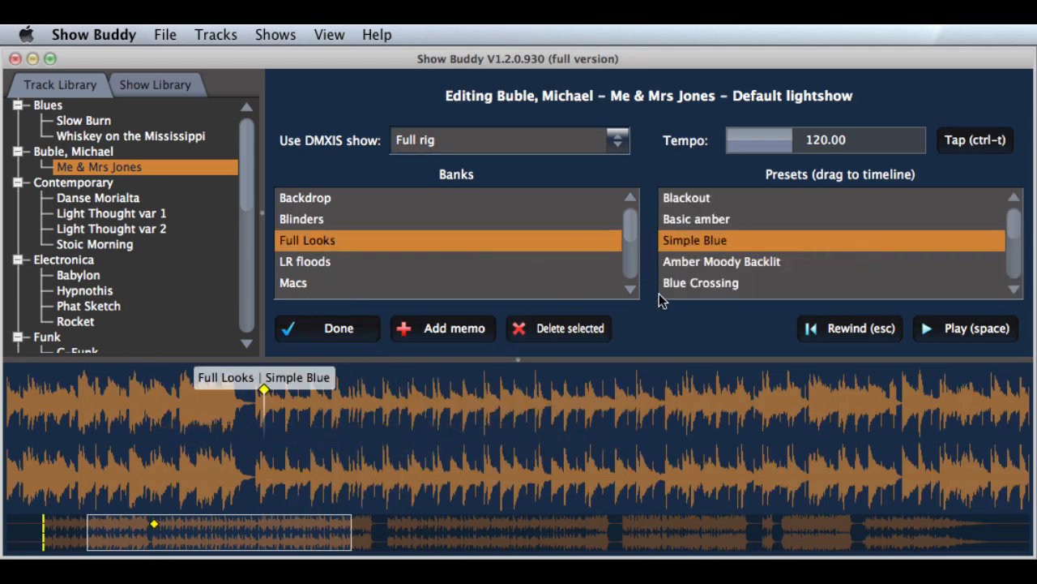
Step: Add the Macs Back wall Rot Bl Fans and Blinders Fast Strobe Alternate presets to the timeline
{"action": "left_click", "coordinate": [292, 282]}
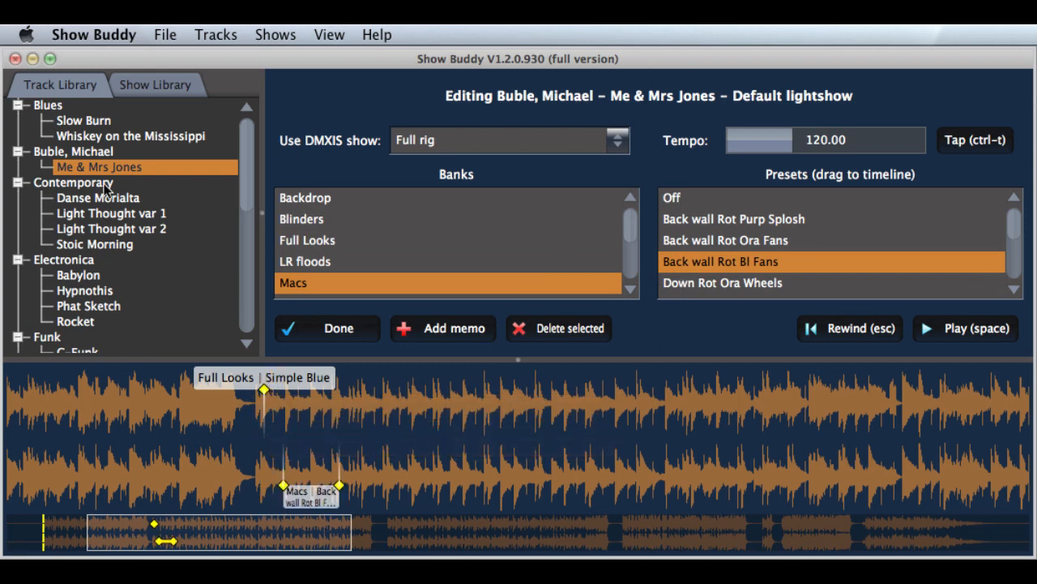
{"action": "left_click", "coordinate": [302, 219]}
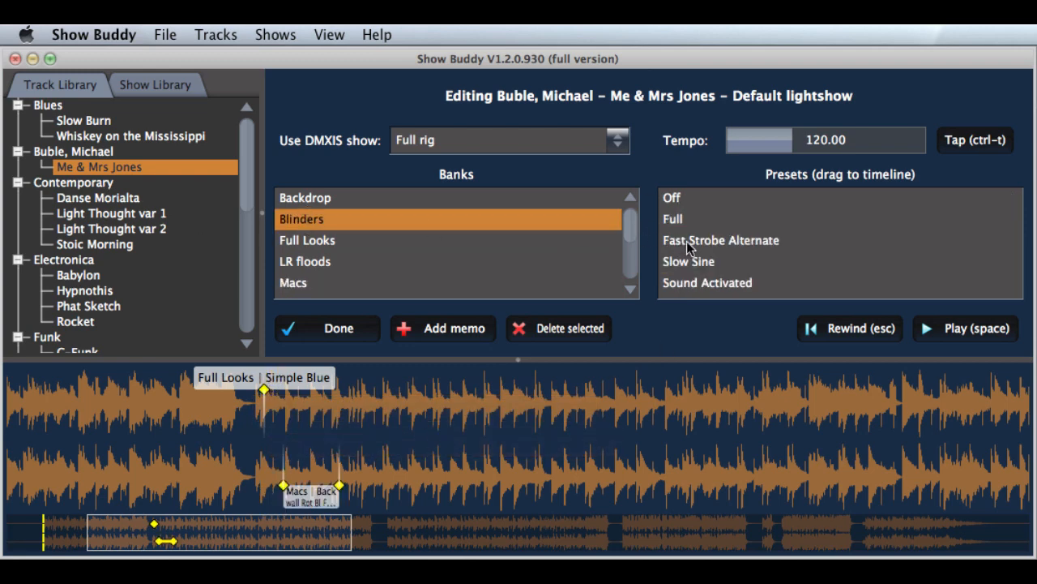
{"action": "left_click", "coordinate": [719, 240]}
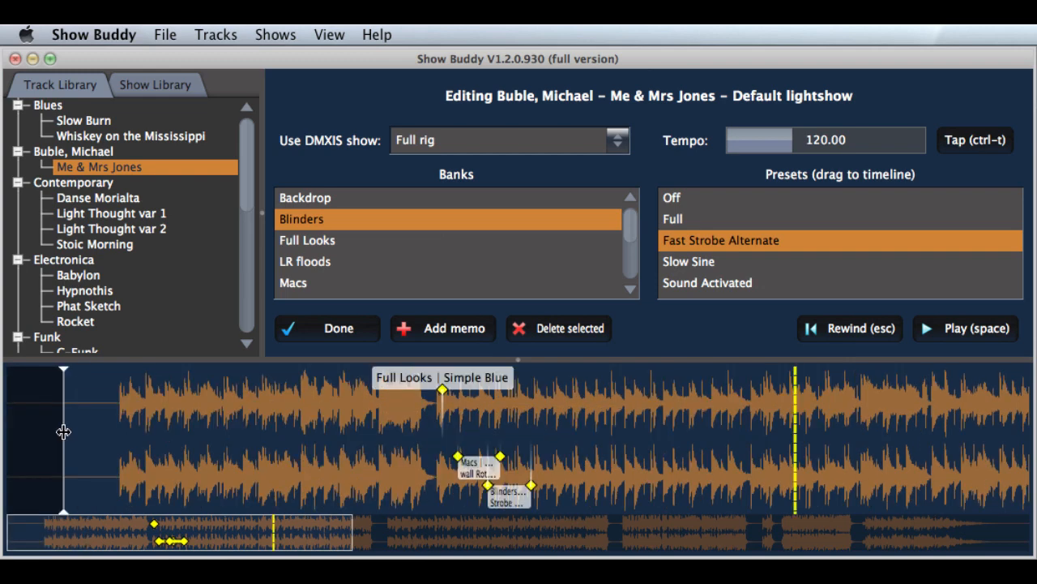